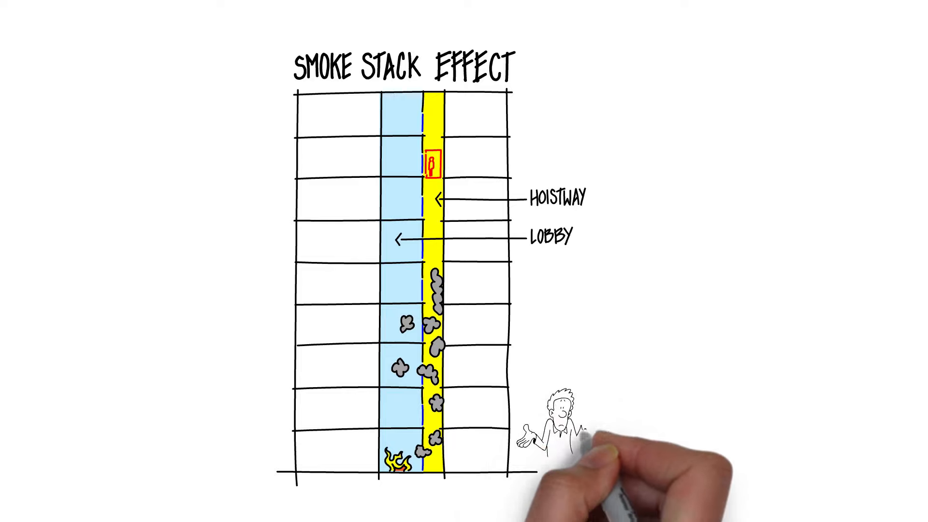
type("Should hoistway be procted?")
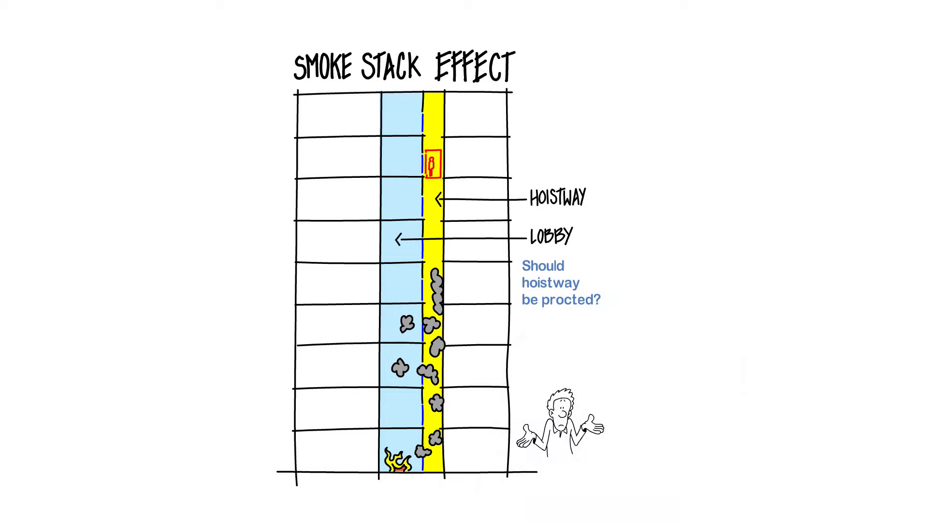
type("With fire rated el")
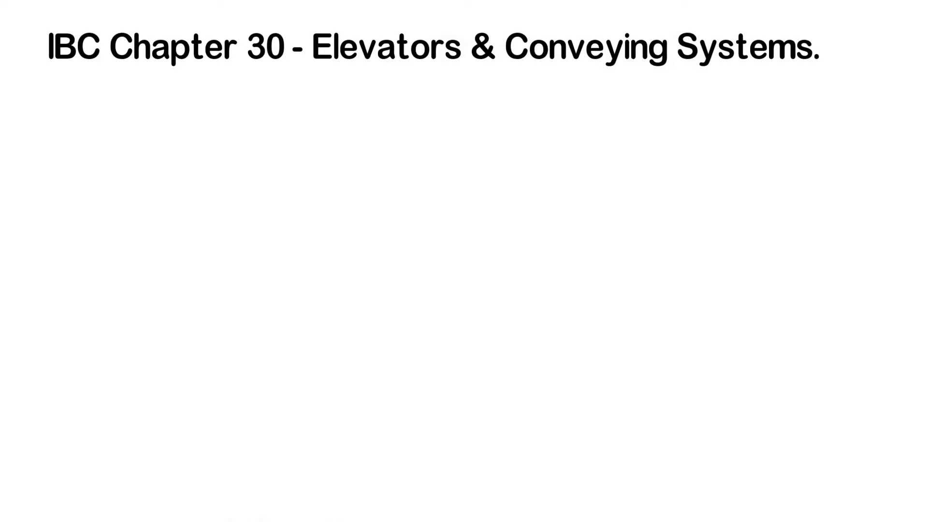
type("IBC 3006 - \"Elevato")
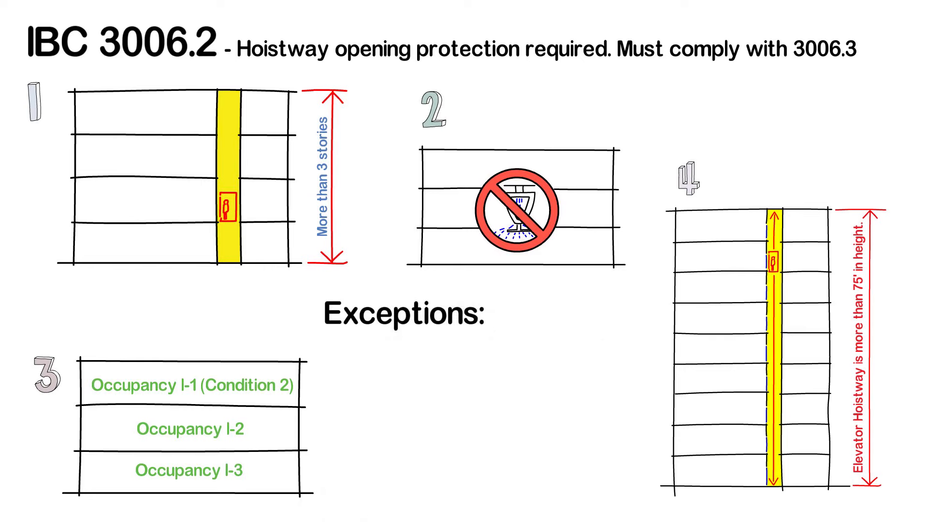
type("1) If")
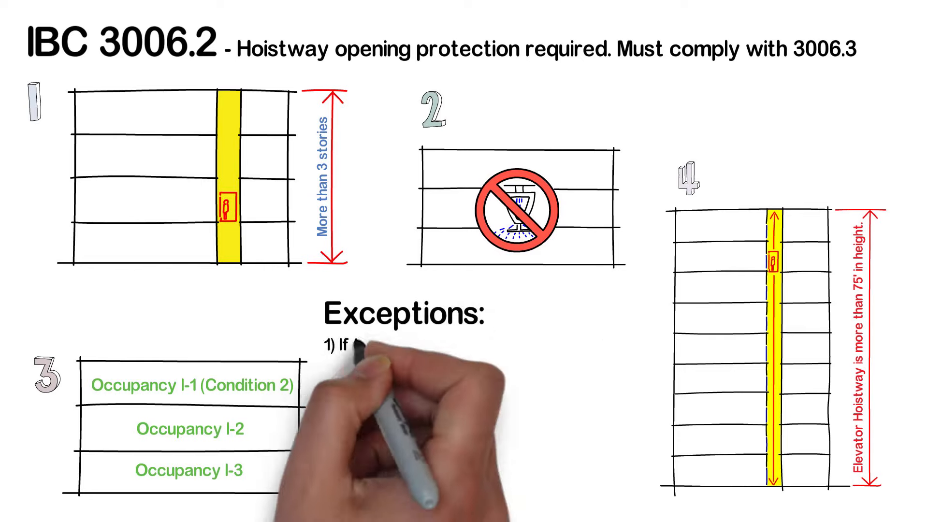
type("the hoistway is in an open parking garag")
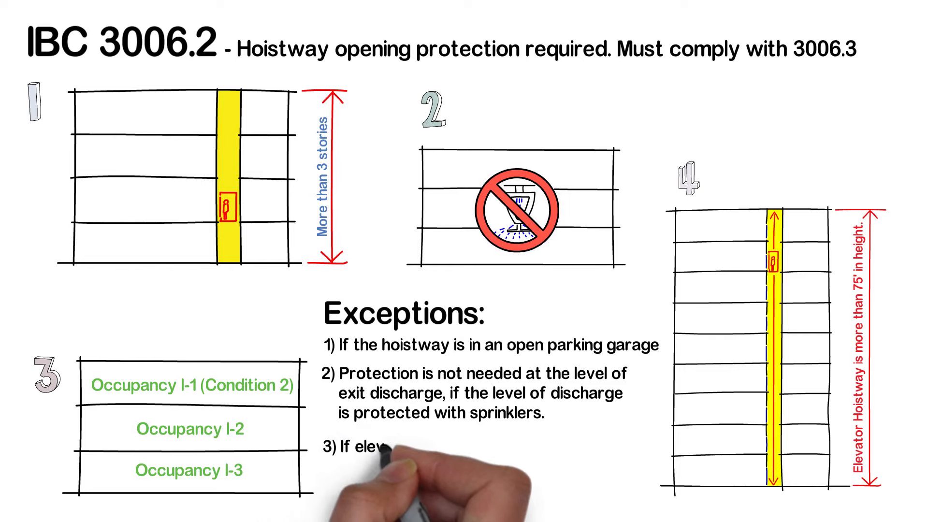
type("elevator hoistway opens directly")
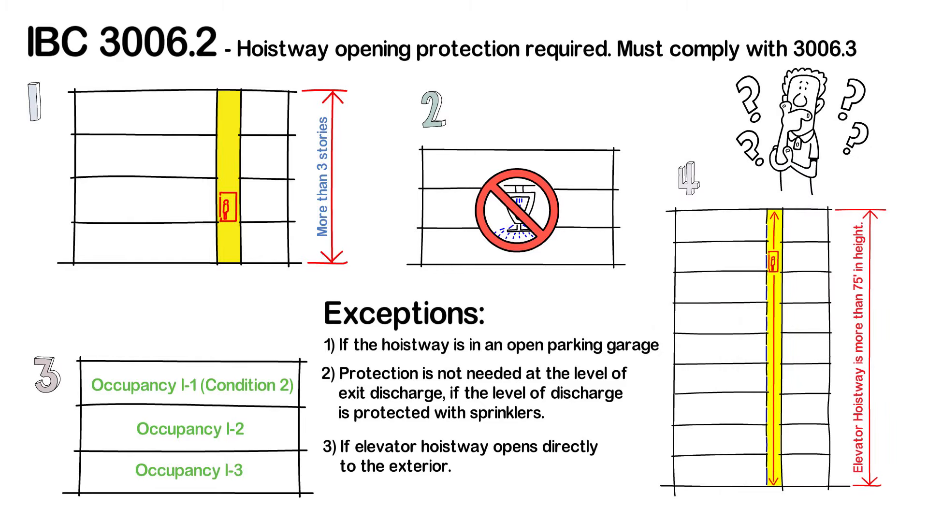
scroll("down", 3)
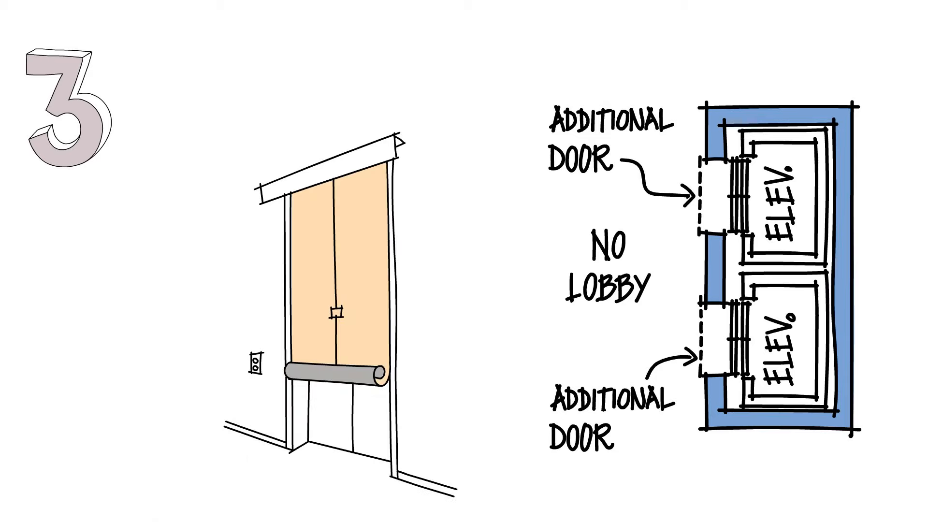
type("FLAP")
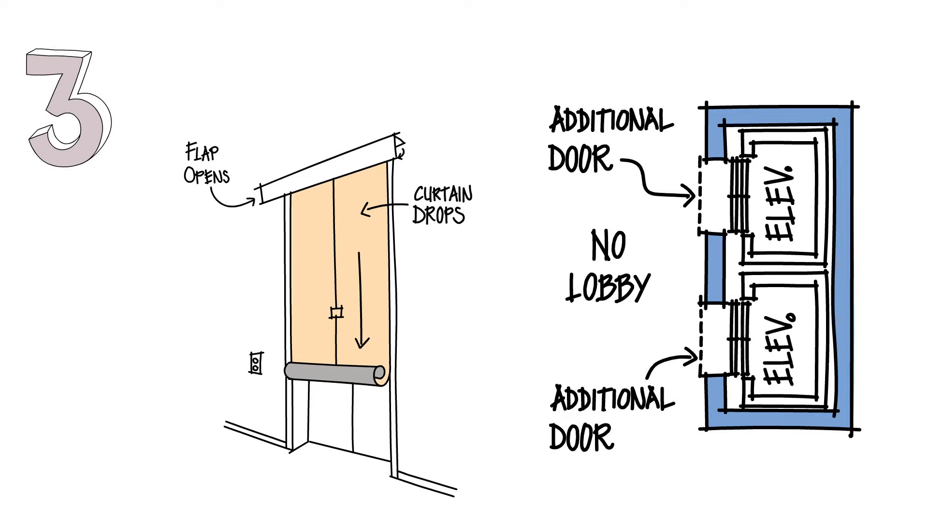
type("OPEN BUT")
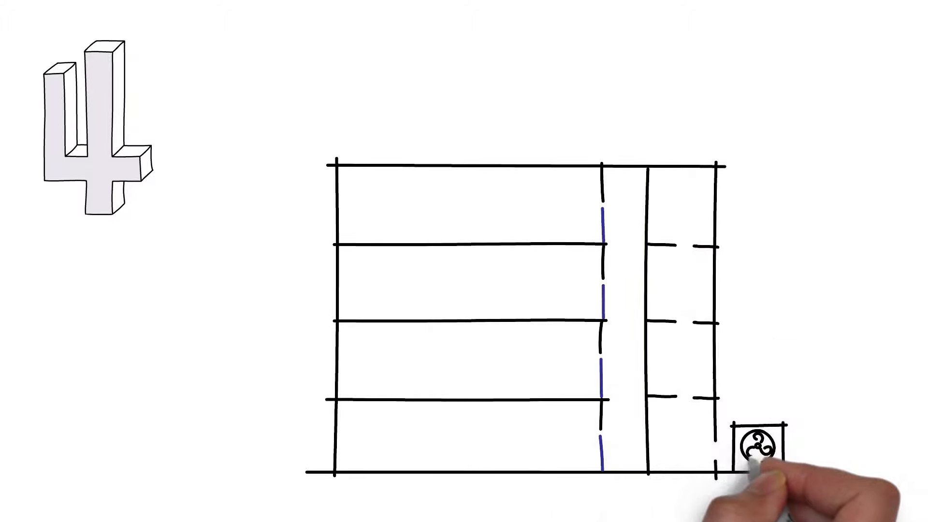
type("NO LOBBY")
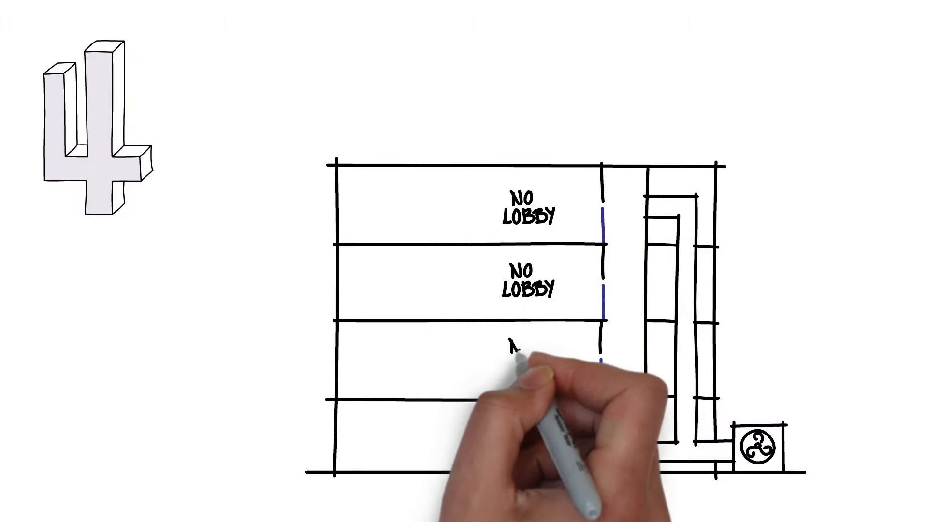